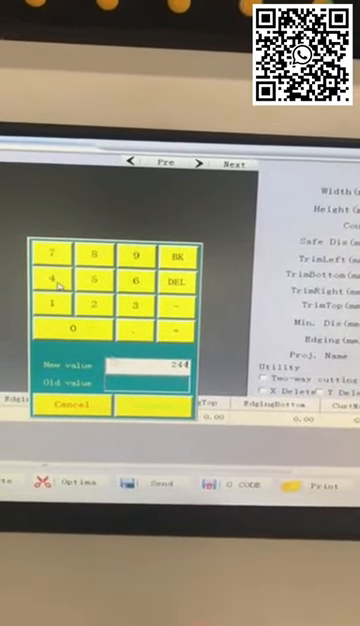
Append another digit to the parameter's New value on the keypad
left_click(74, 328)
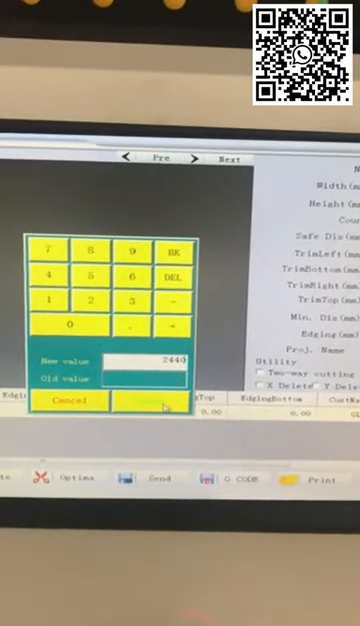